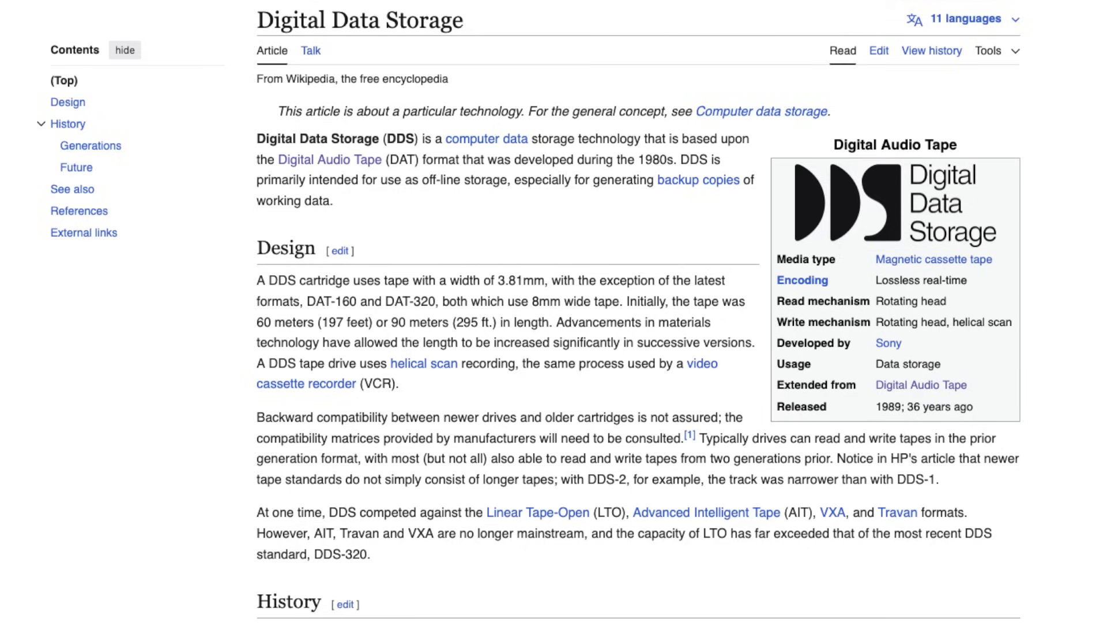
# Step: Enter the PROM command monitor and run hinv to list the O2's hardware
pyautogui.click(330, 159)
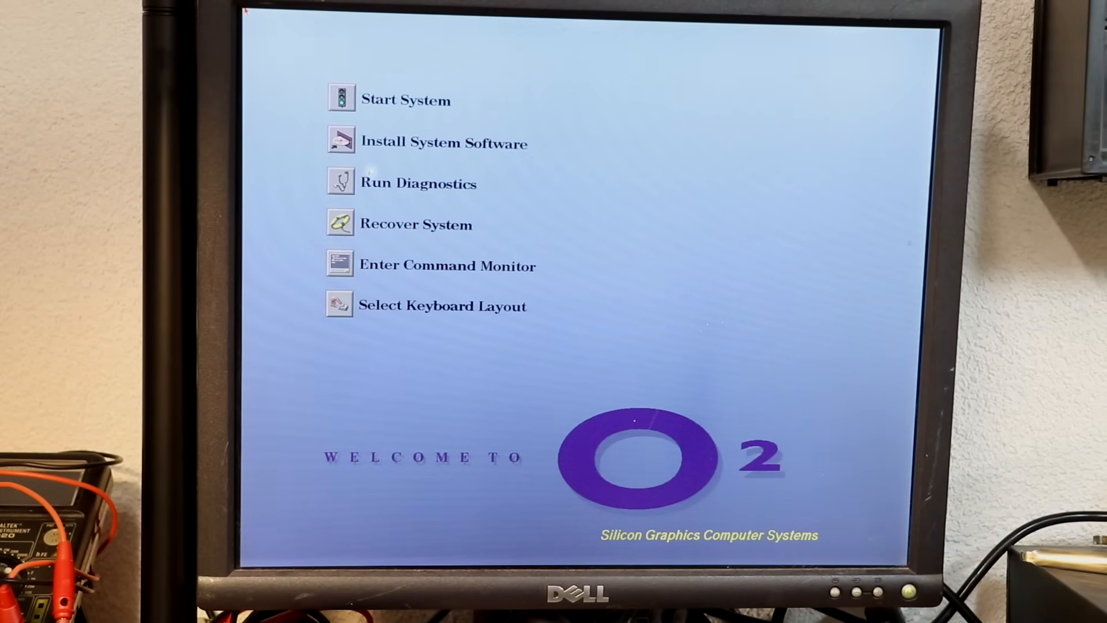
pyautogui.click(445, 266)
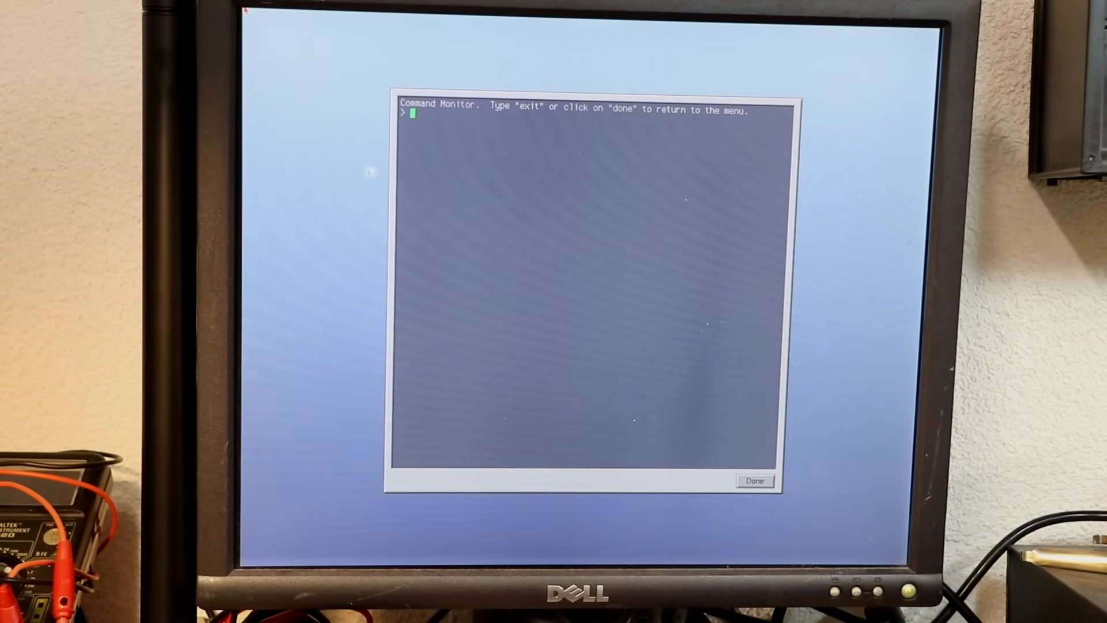
pyautogui.write('hinv')
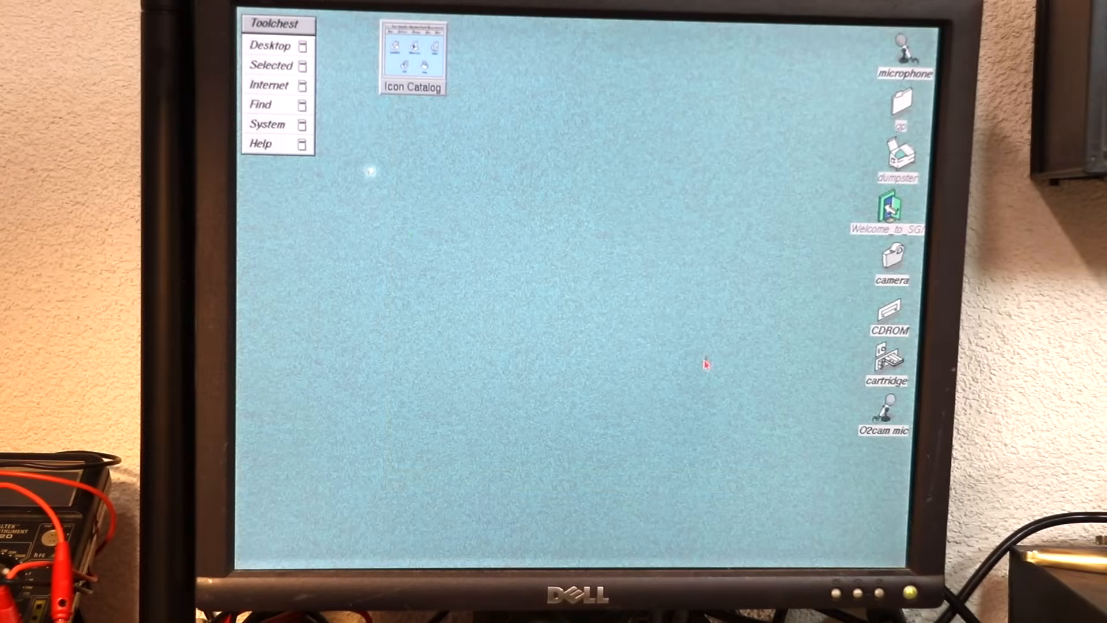
# Step: Open the cartridge tape drive's Removable Media Panel, then its Backup and Restore Manager
pyautogui.click(888, 362)
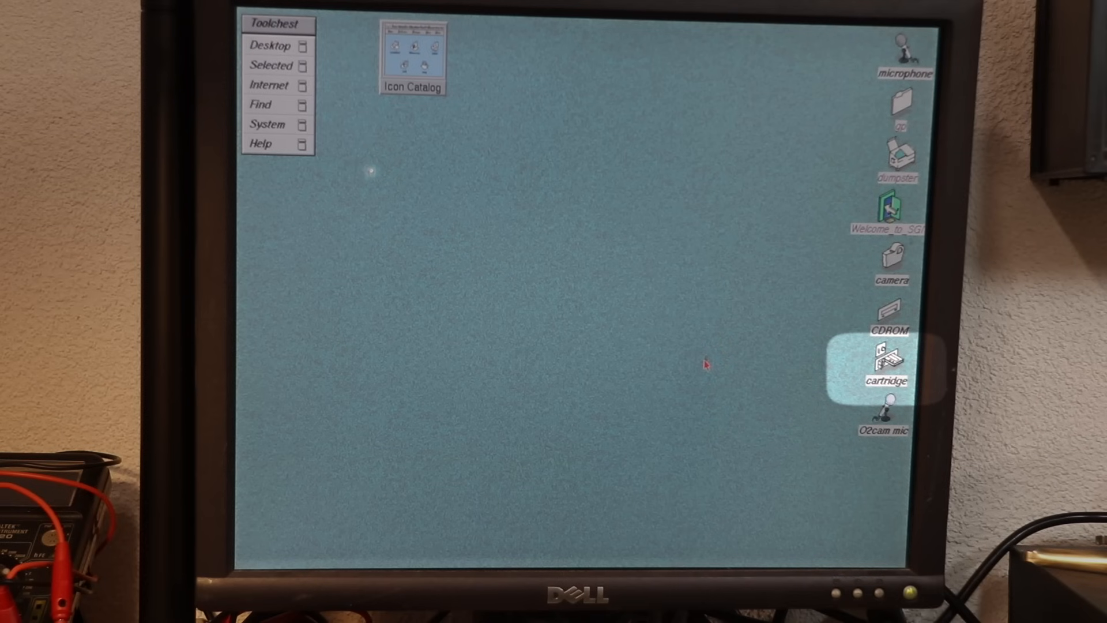
pyautogui.doubleClick(888, 360)
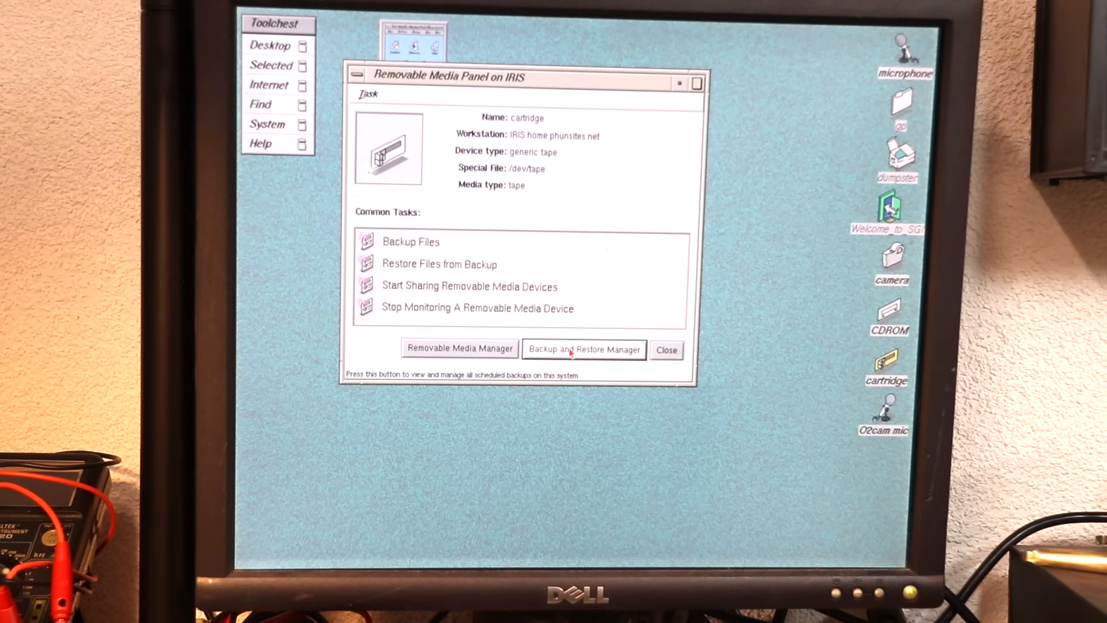
pyautogui.click(585, 349)
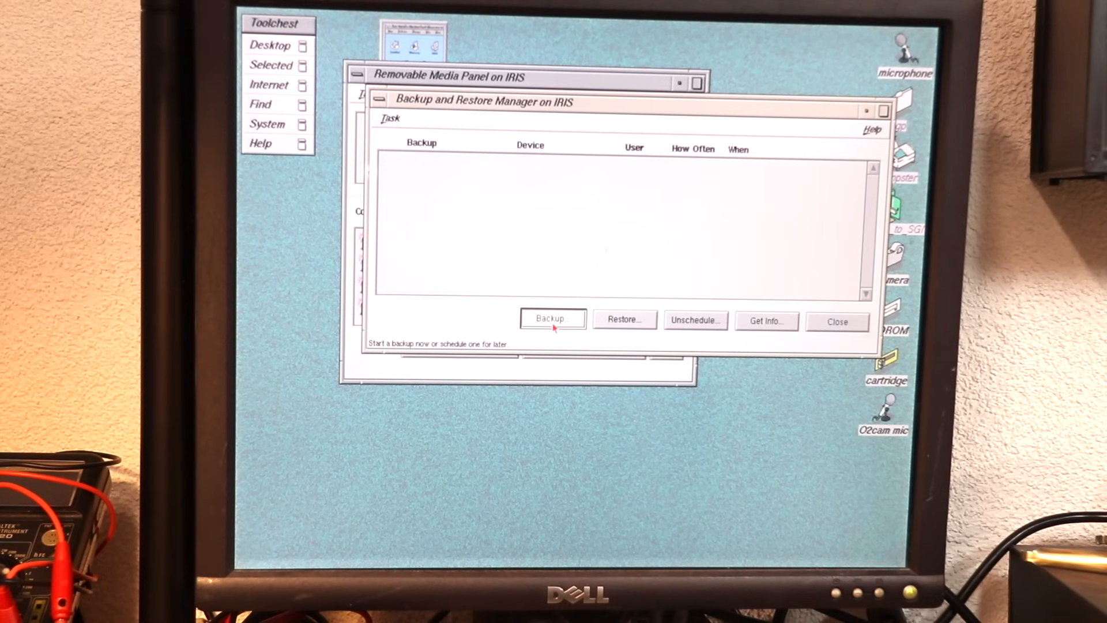
# Step: Set up a Selected Files backup to tape, add files, and store them as relative paths
pyautogui.click(553, 319)
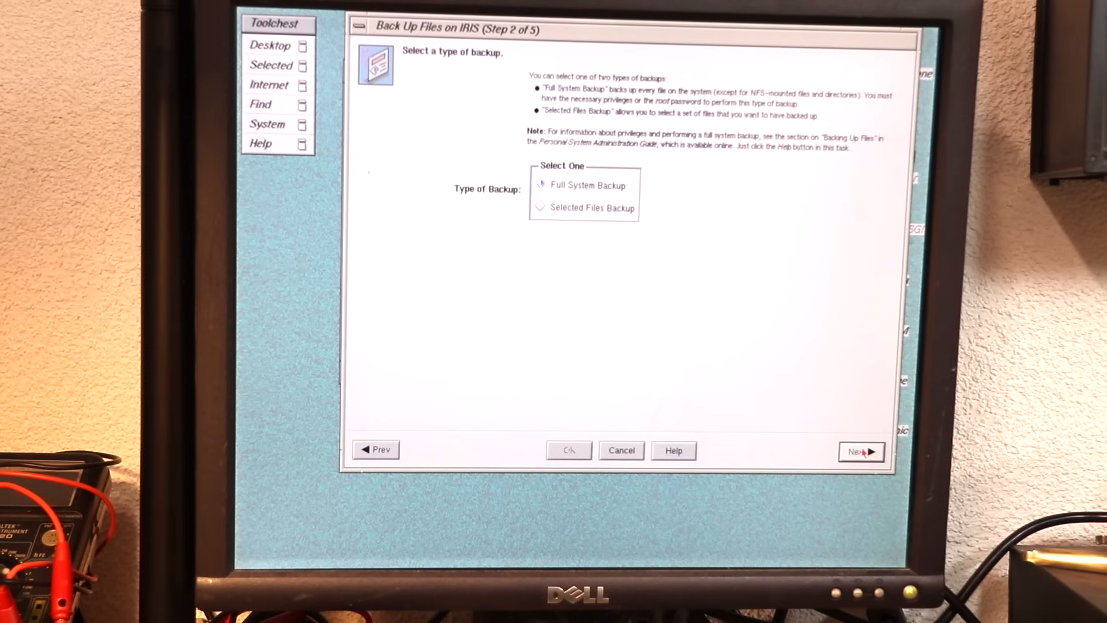
pyautogui.click(542, 207)
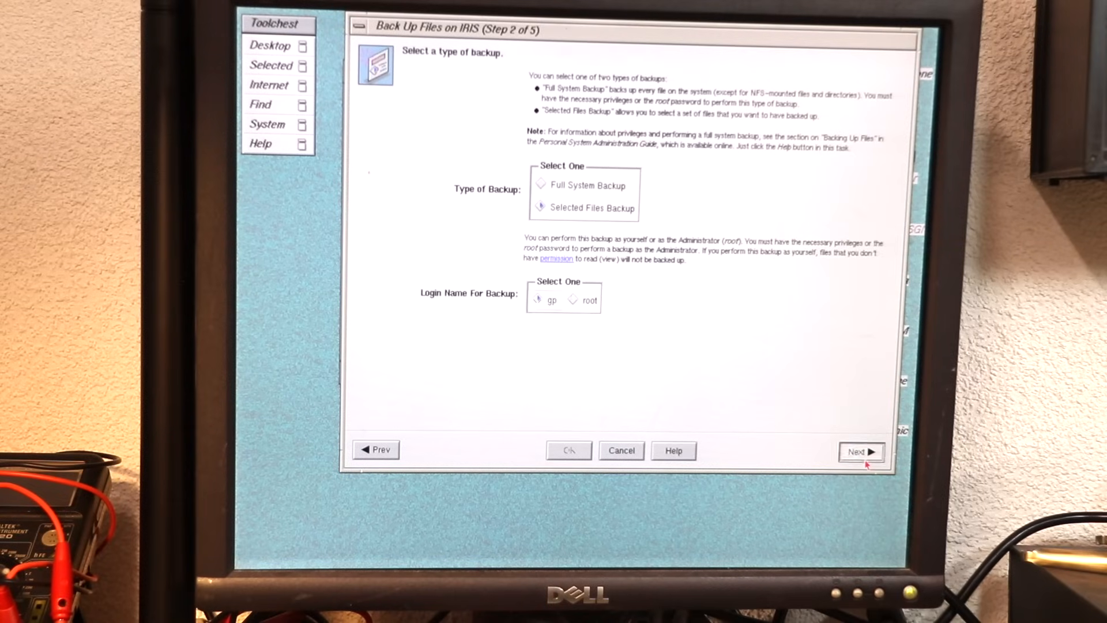
pyautogui.click(861, 451)
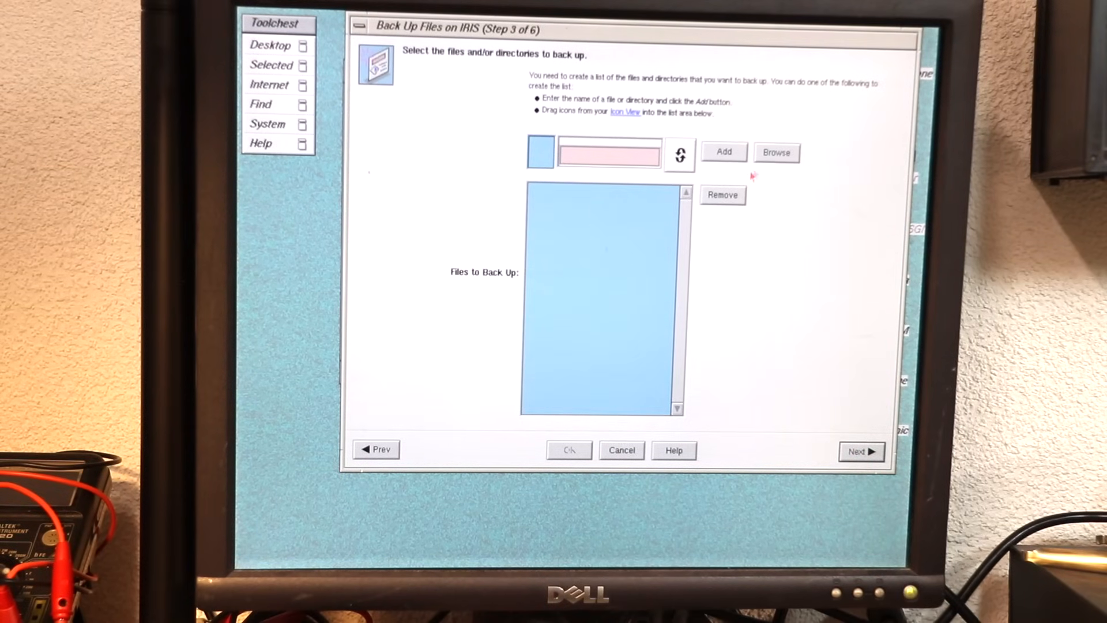
pyautogui.click(776, 151)
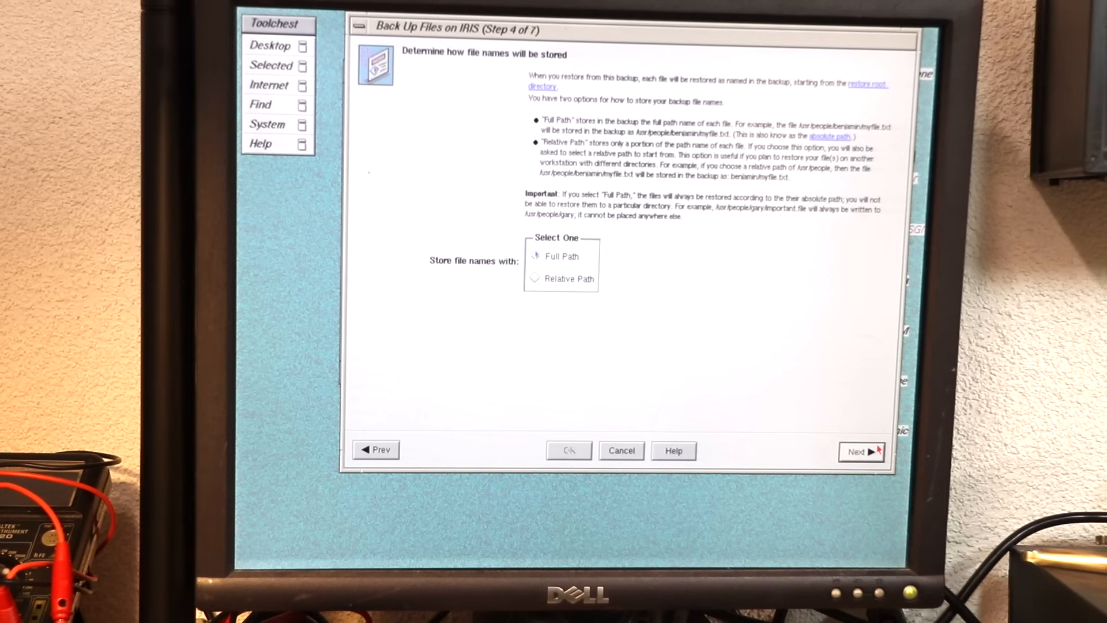
pyautogui.click(536, 278)
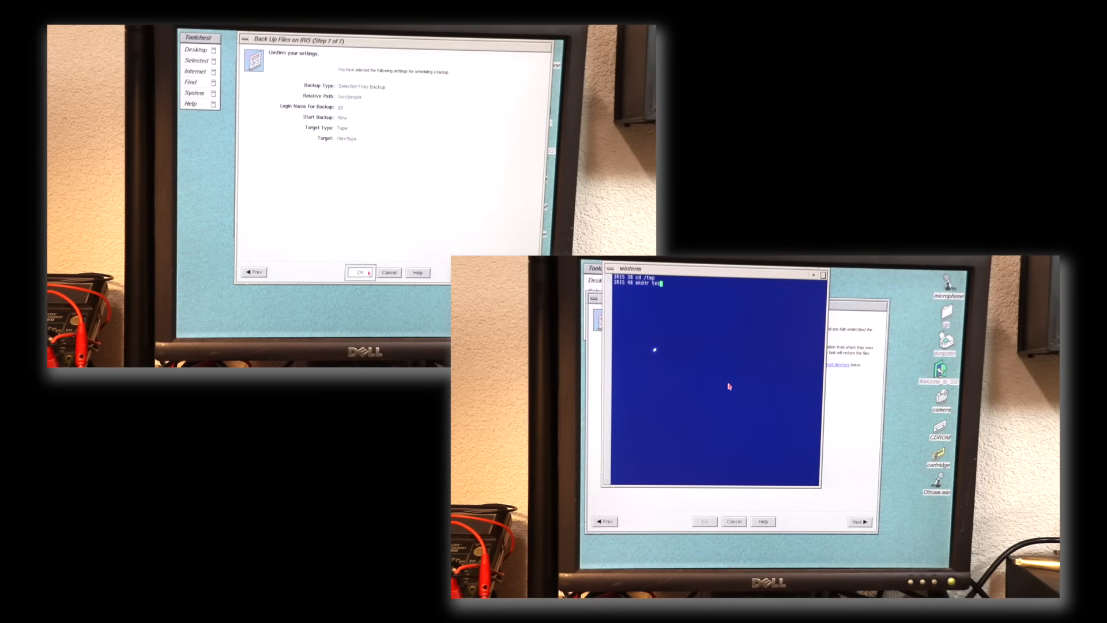
# Step: Run the confirmed backup, then restore All Files from /dev/tape into /tmp/testrest
pyautogui.click(360, 273)
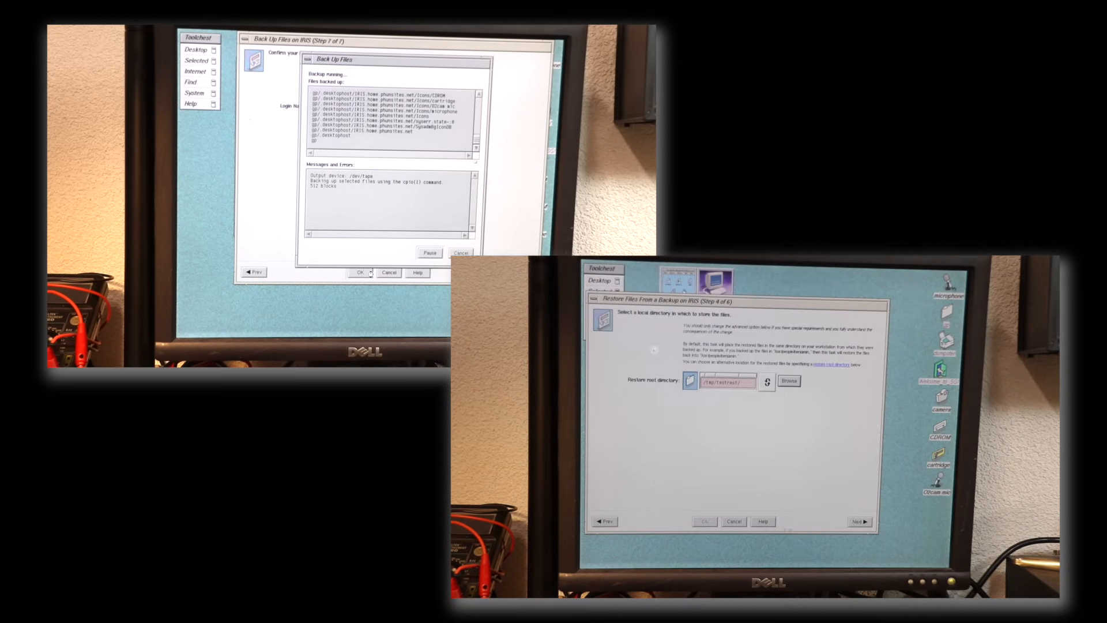
pyautogui.click(860, 521)
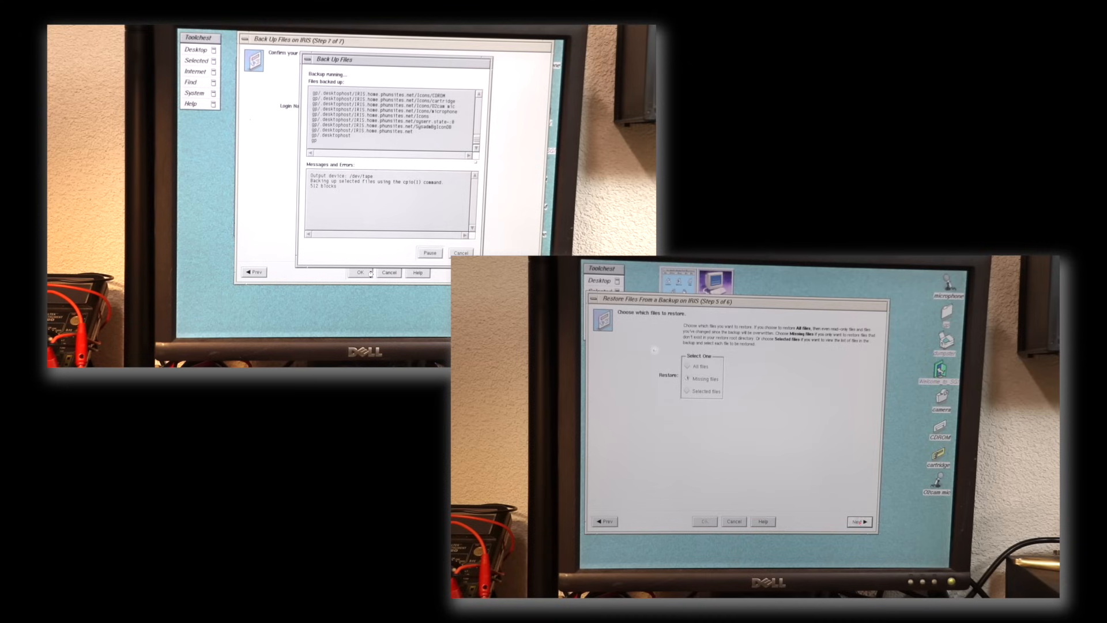
pyautogui.click(686, 367)
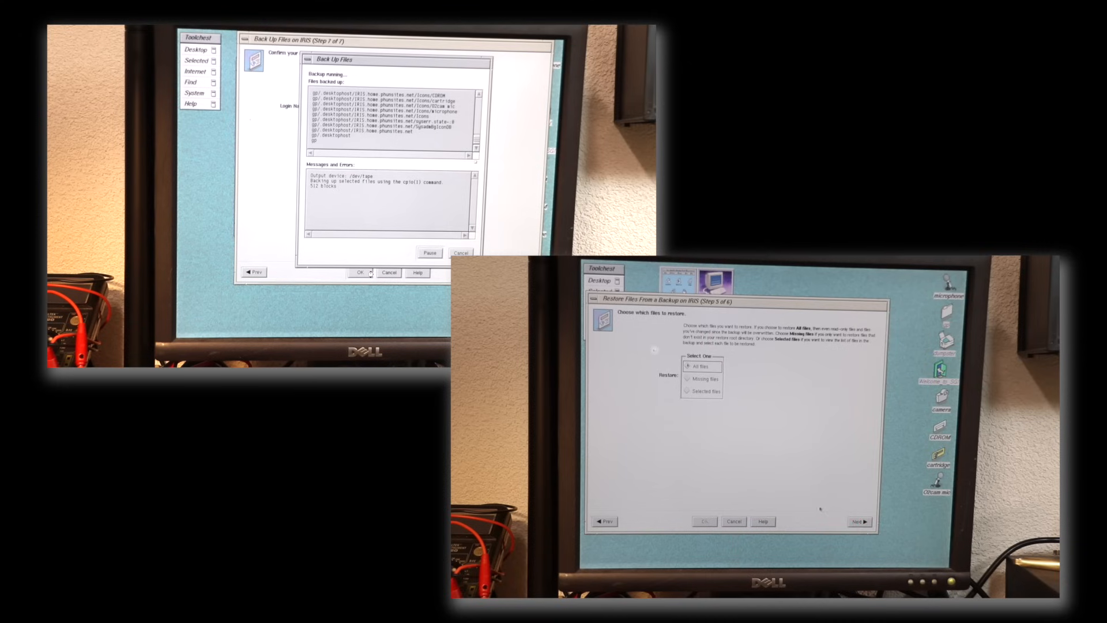
pyautogui.click(859, 522)
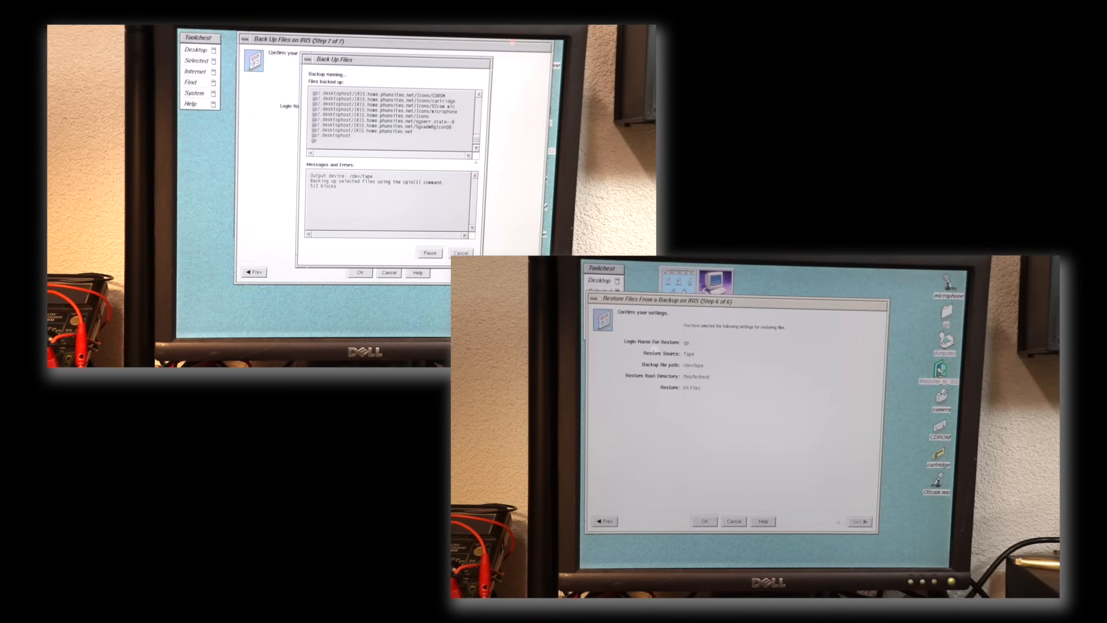
pyautogui.click(704, 521)
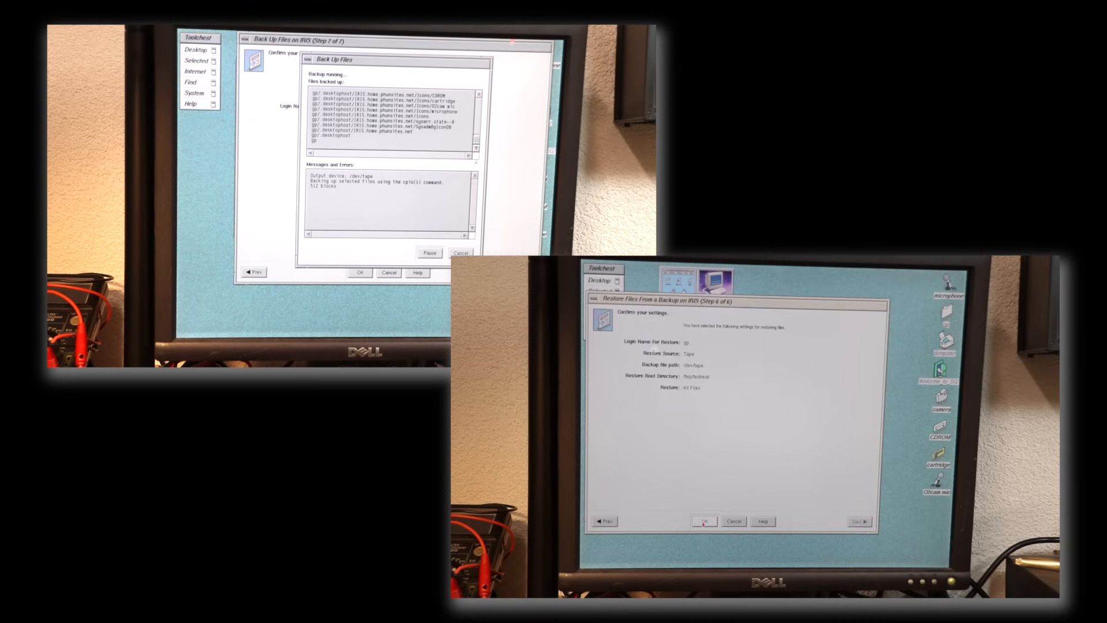
pyautogui.click(704, 521)
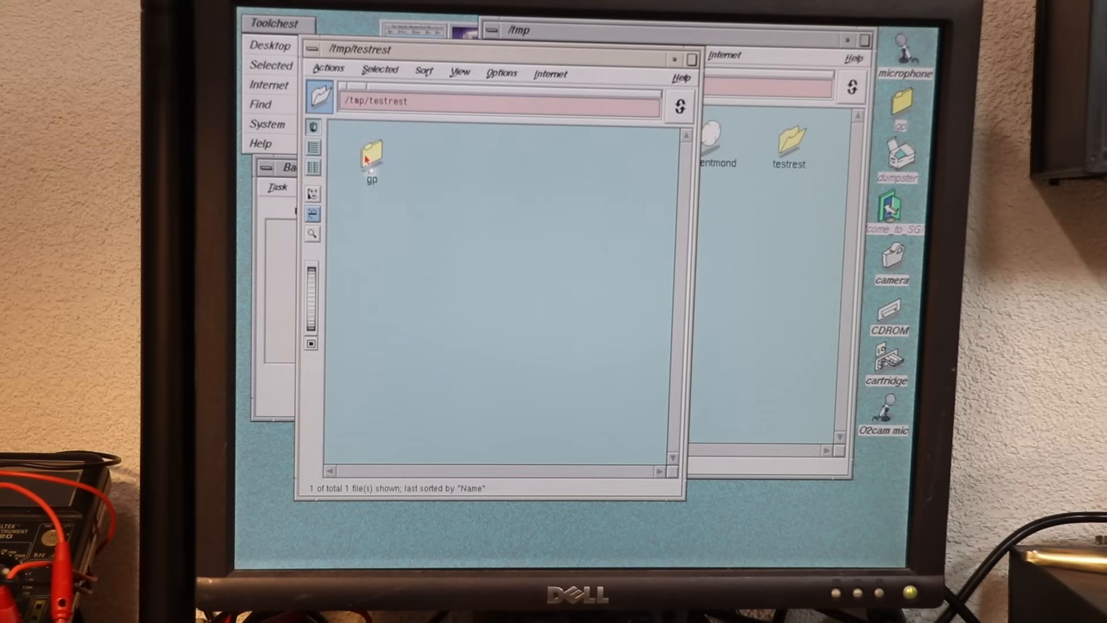
# Step: Open the restored gp folder in /tmp/testrest
pyautogui.doubleClick(371, 155)
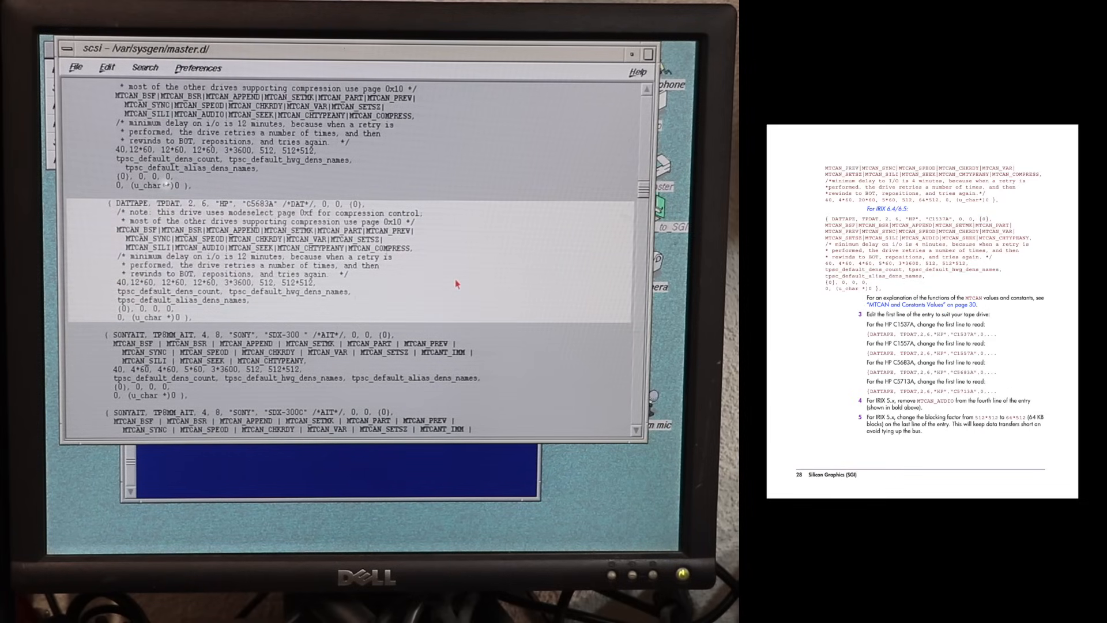
# Step: Duplicate the HP DATTAPE entry in master.d/scsi and enter 354 in the copy
pyautogui.click(107, 67)
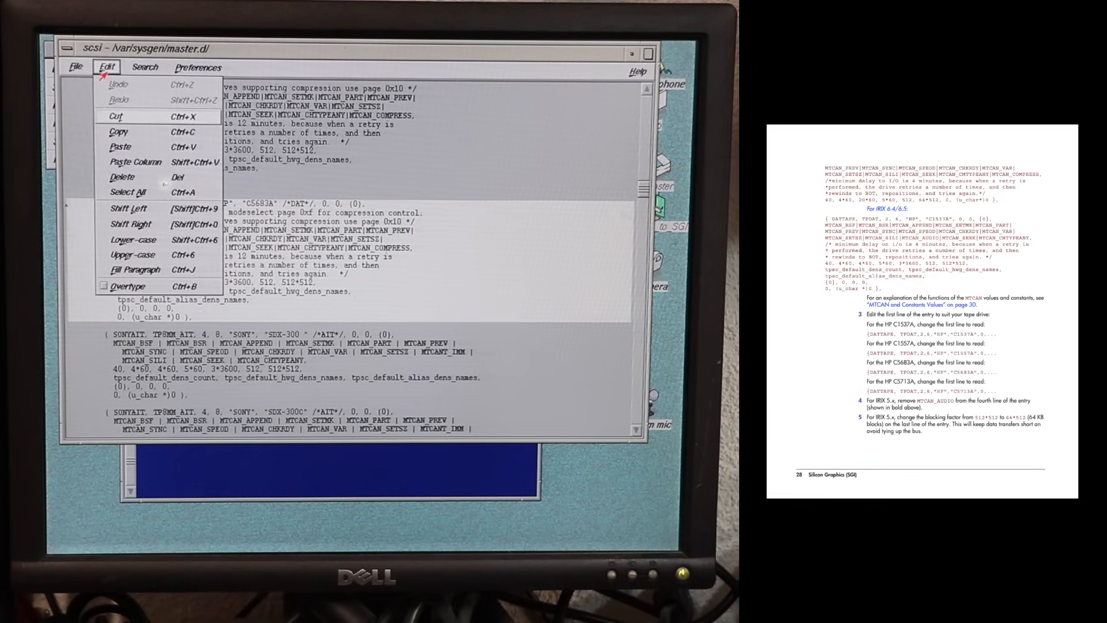
pyautogui.click(106, 67)
pyautogui.write('HP')
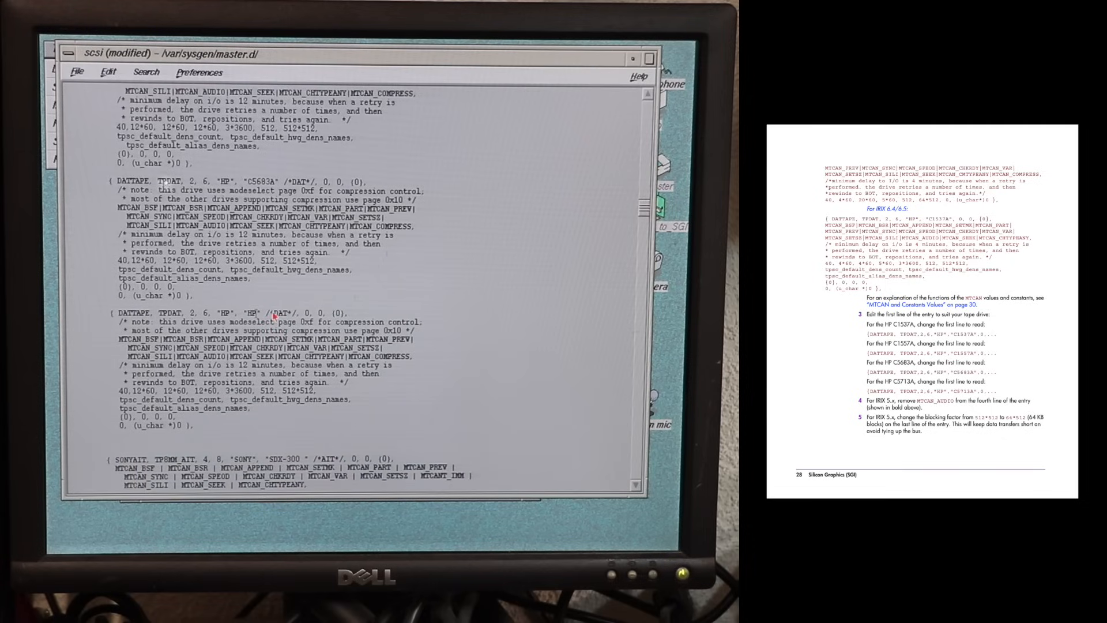
pyautogui.write('354')
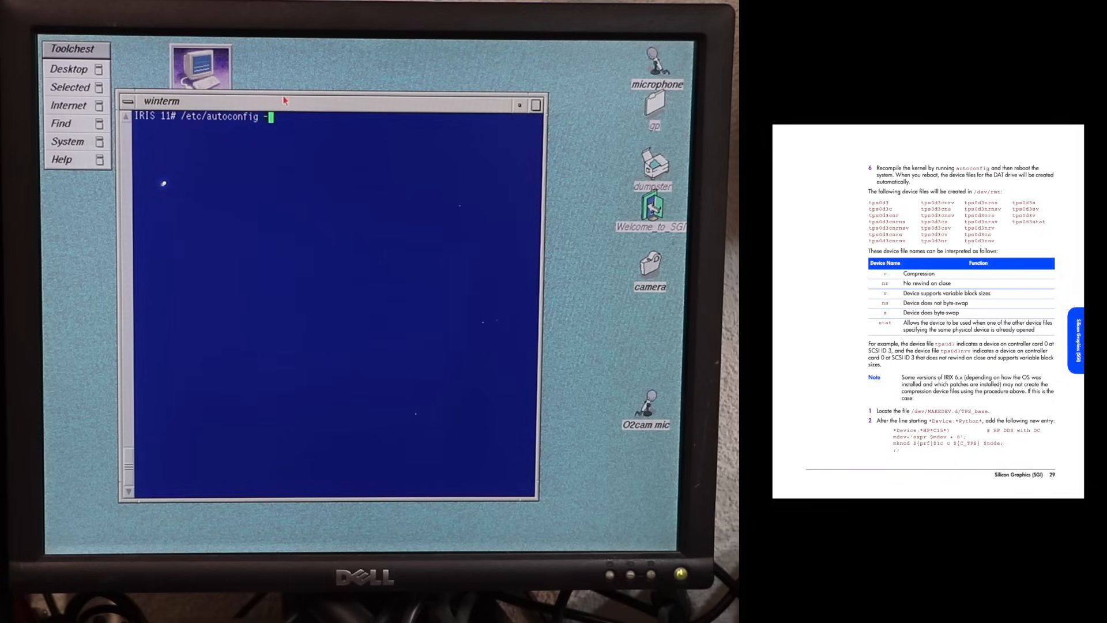
# Step: Run /etc/autoconfig -f, sync the disks, and reboot
pyautogui.write('f')
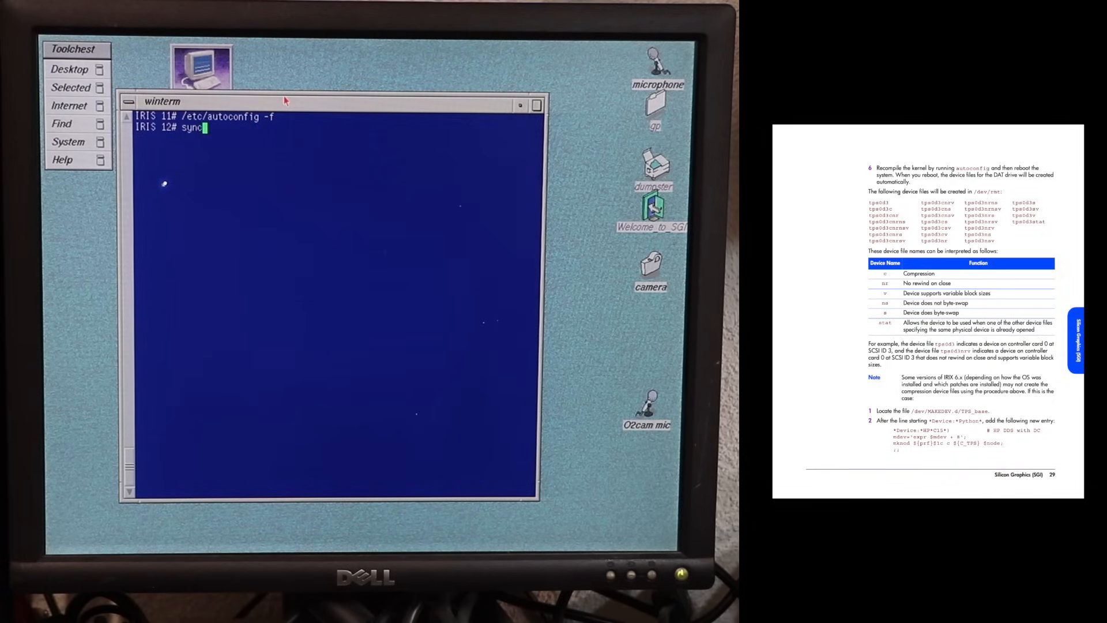
pyautogui.write('syn')
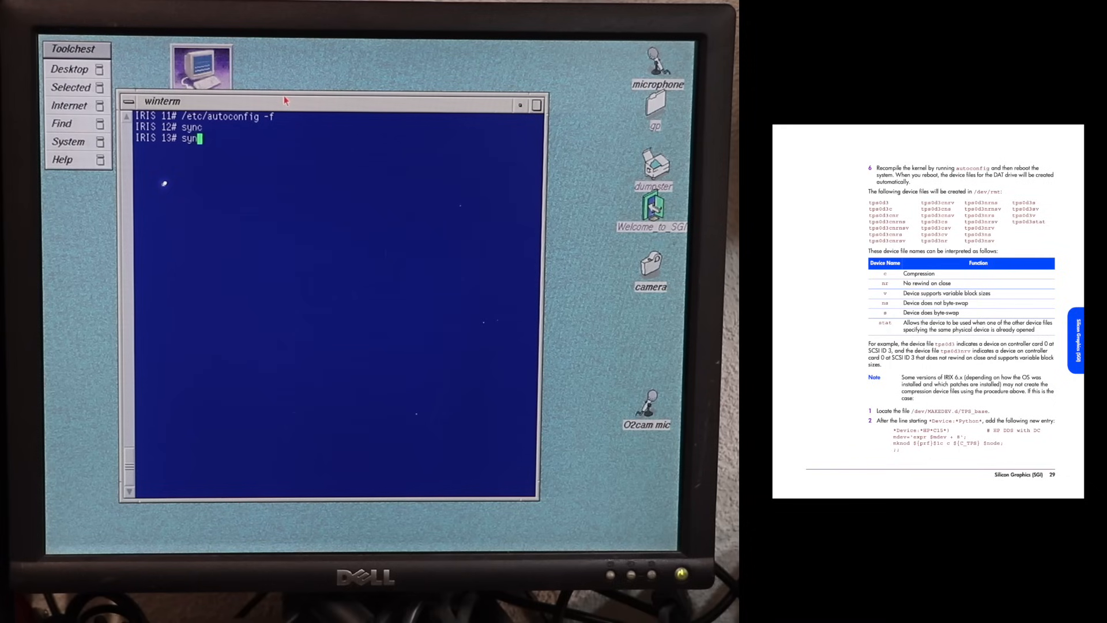
pyautogui.write('reboot')
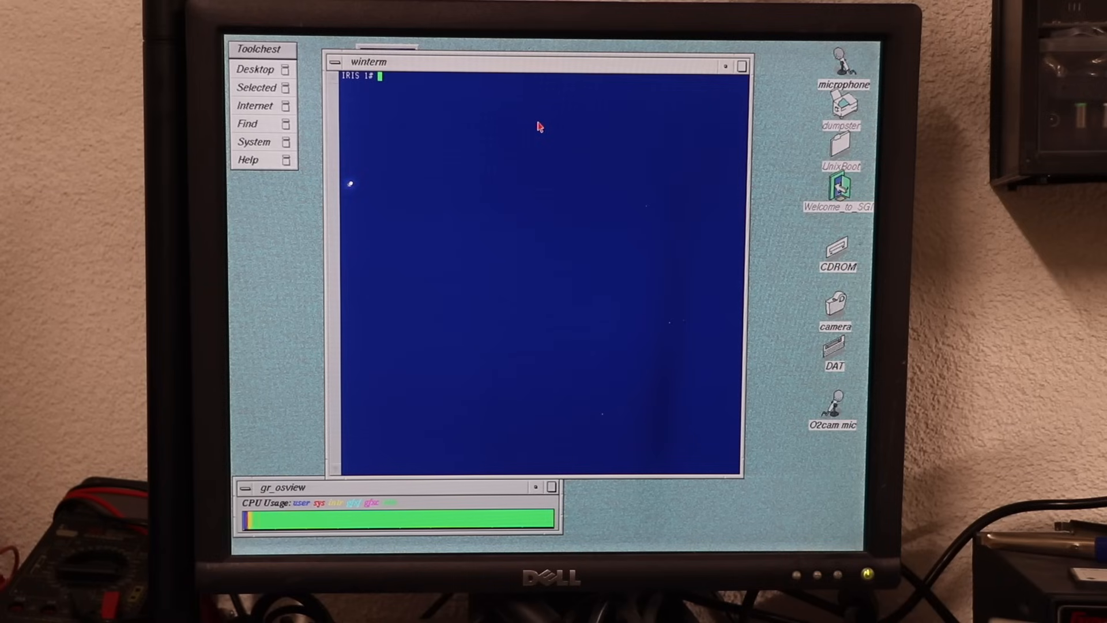
# Step: Run mt status to confirm the drive reports type DAT
pyautogui.write('mt status')
pyautogui.write('datman')
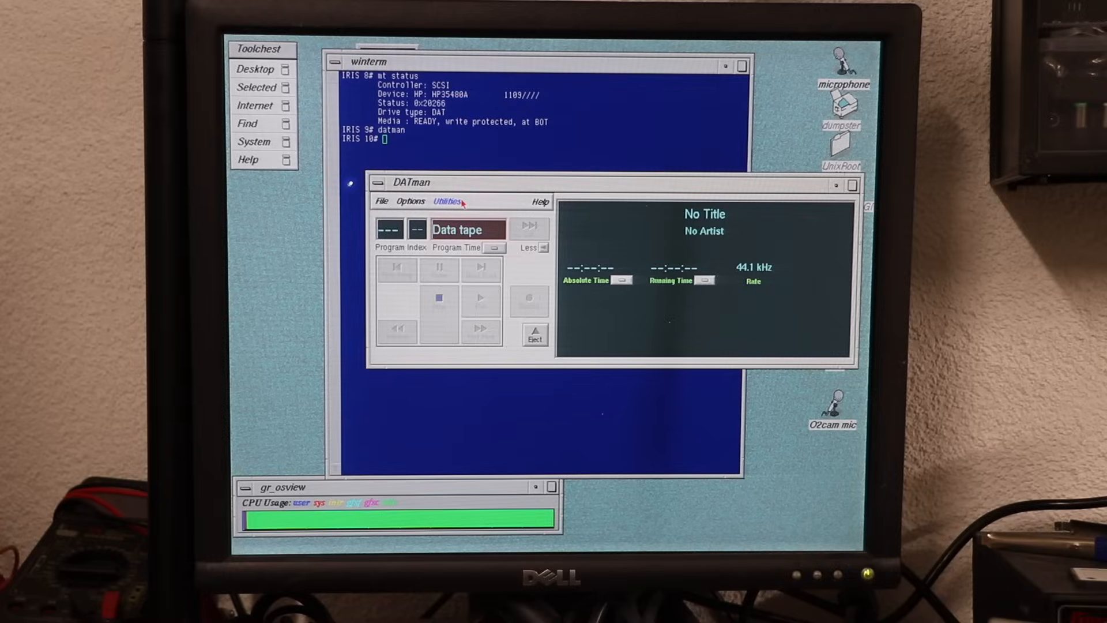
# Step: Browse DATman's Utilities menu of tape functions
pyautogui.click(468, 229)
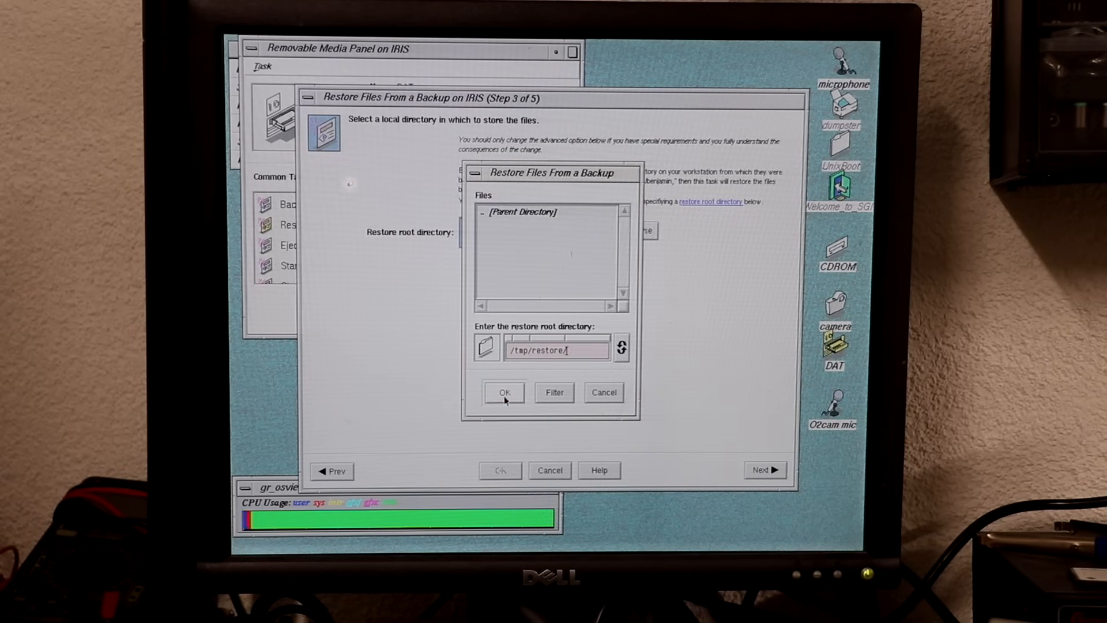
# Step: Accept /tmp/restore/ as restore root, choose All files, and start the restore
pyautogui.click(504, 392)
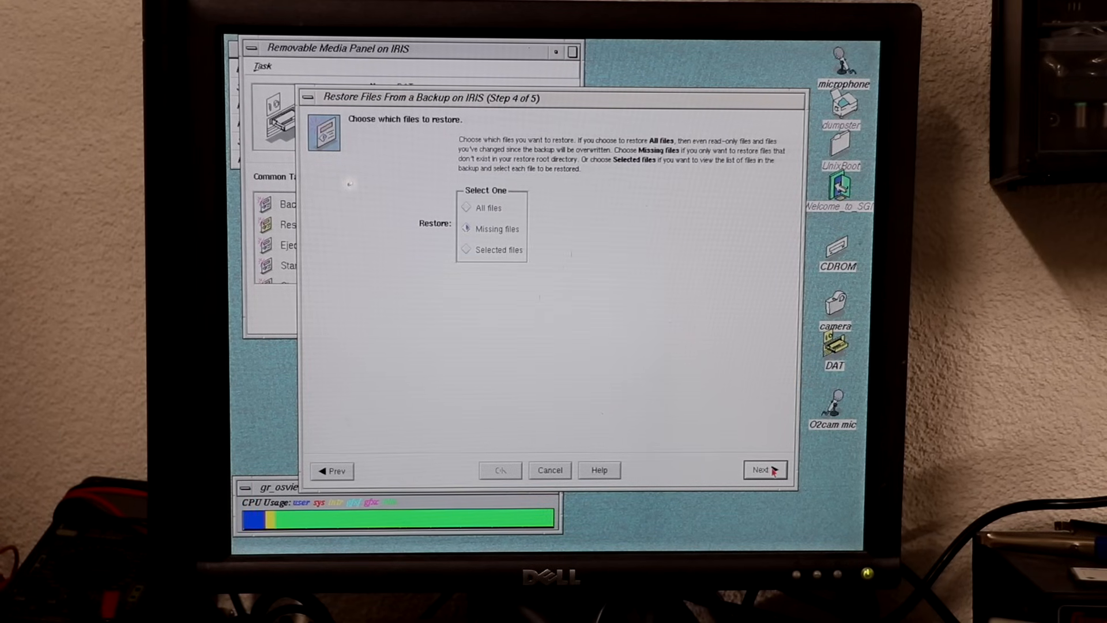
pyautogui.click(490, 208)
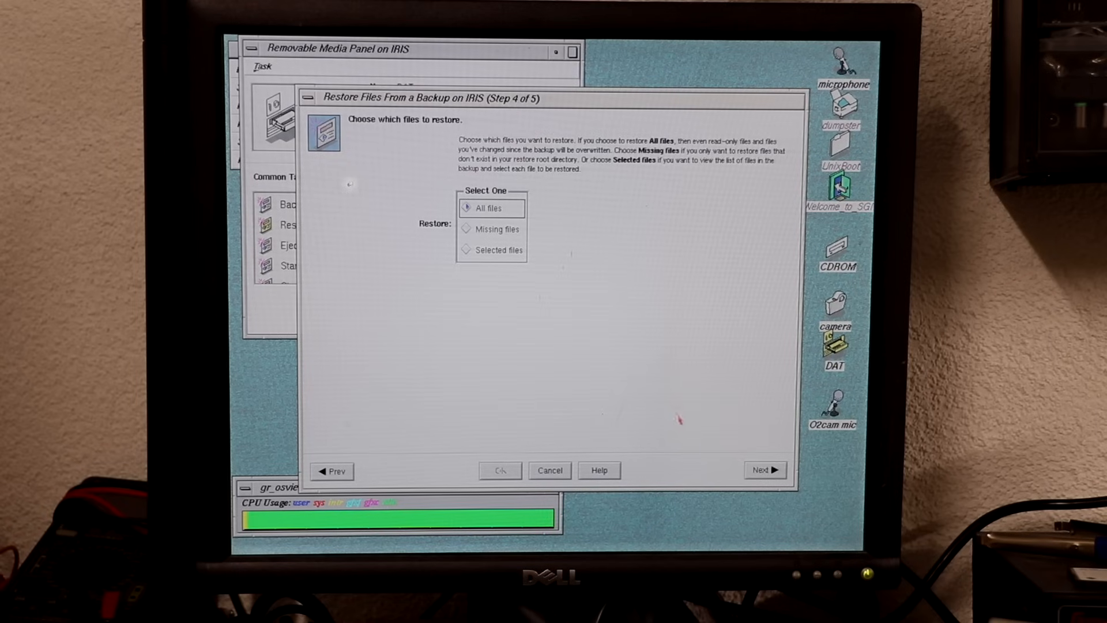
pyautogui.click(764, 470)
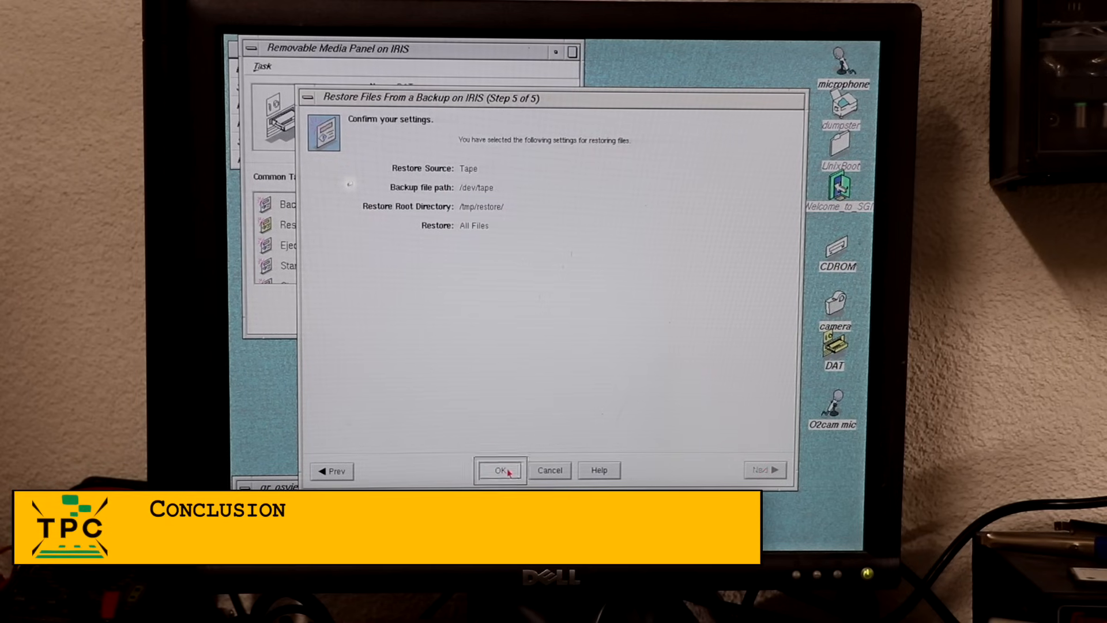
pyautogui.click(500, 469)
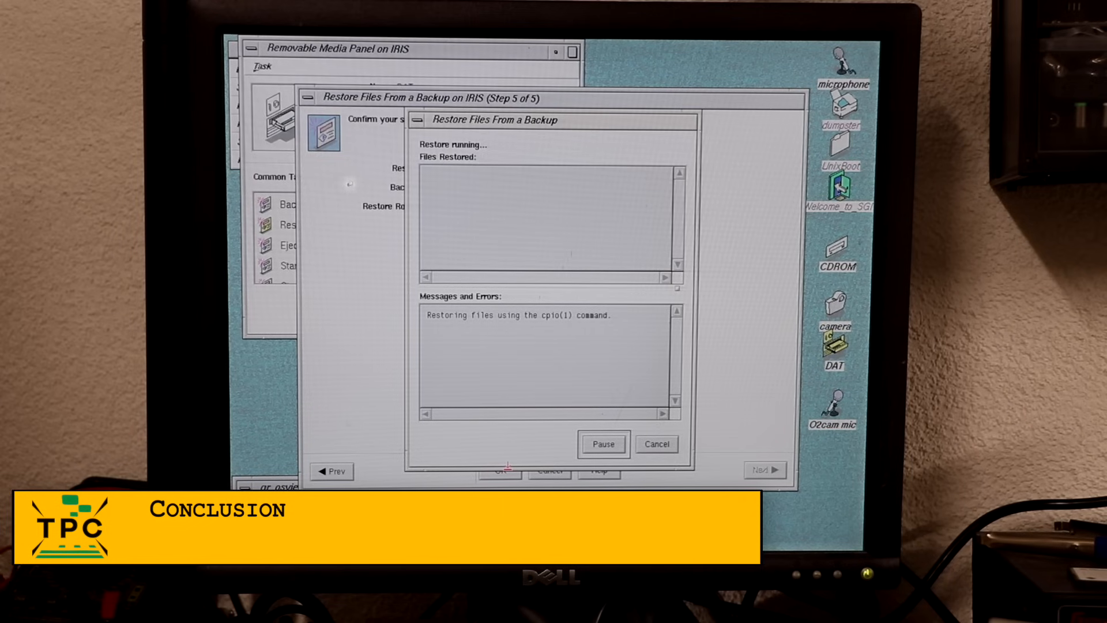